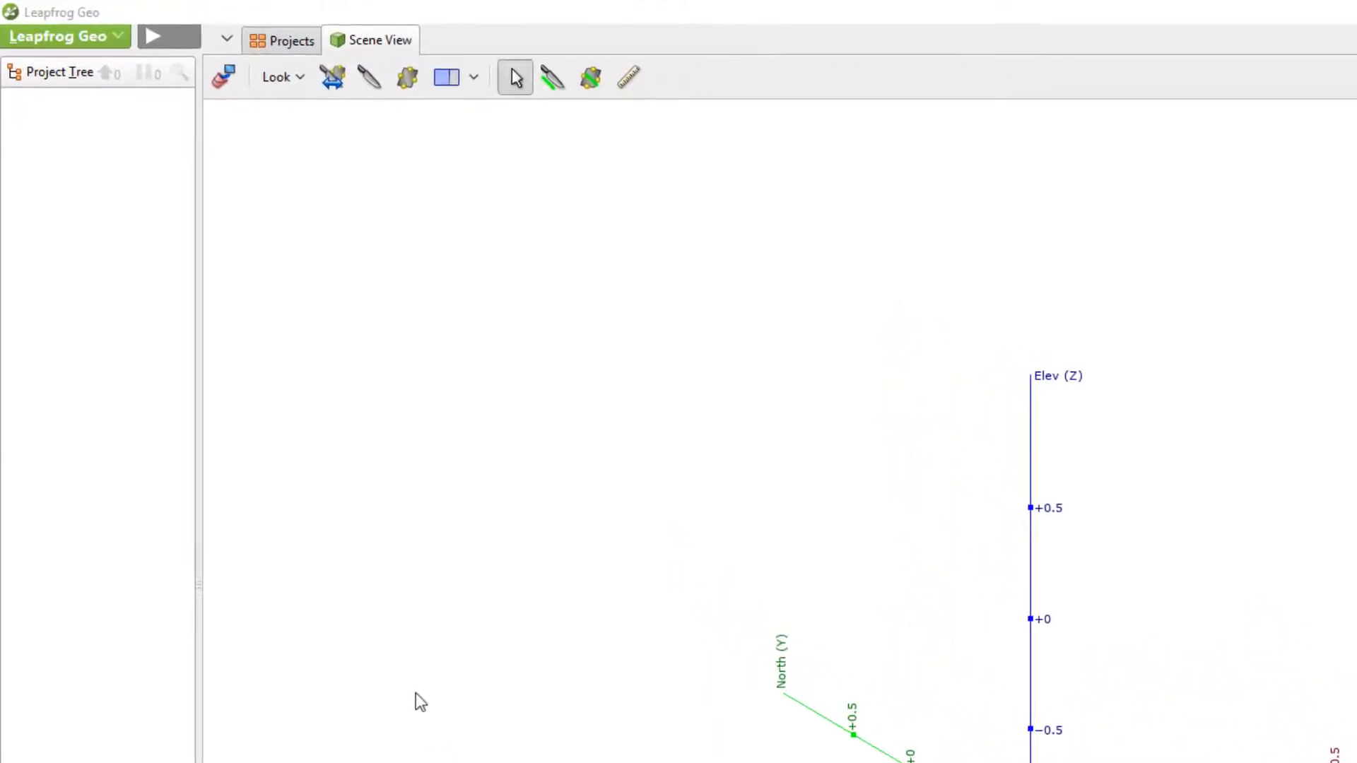
Step: Open Leapfrog Geo's Settings window from the main menu
click(61, 39)
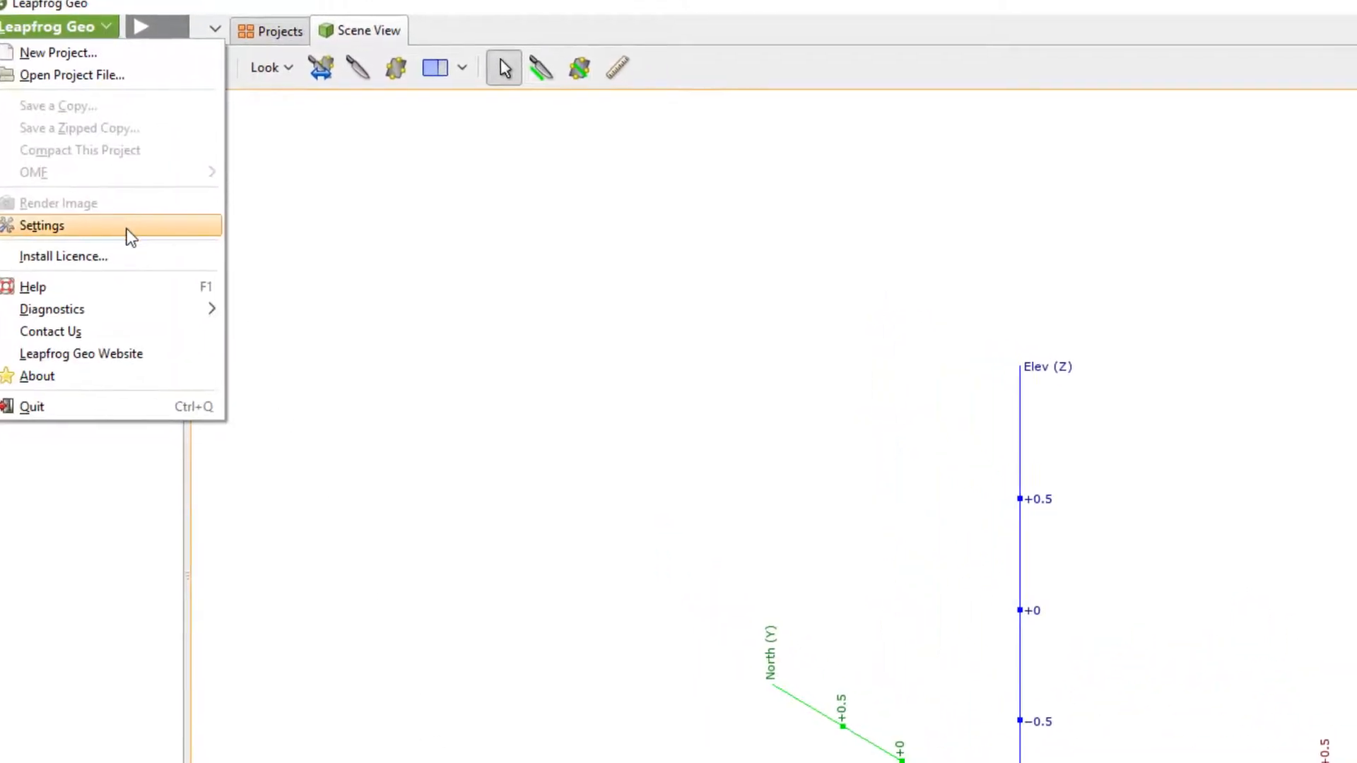
click(42, 225)
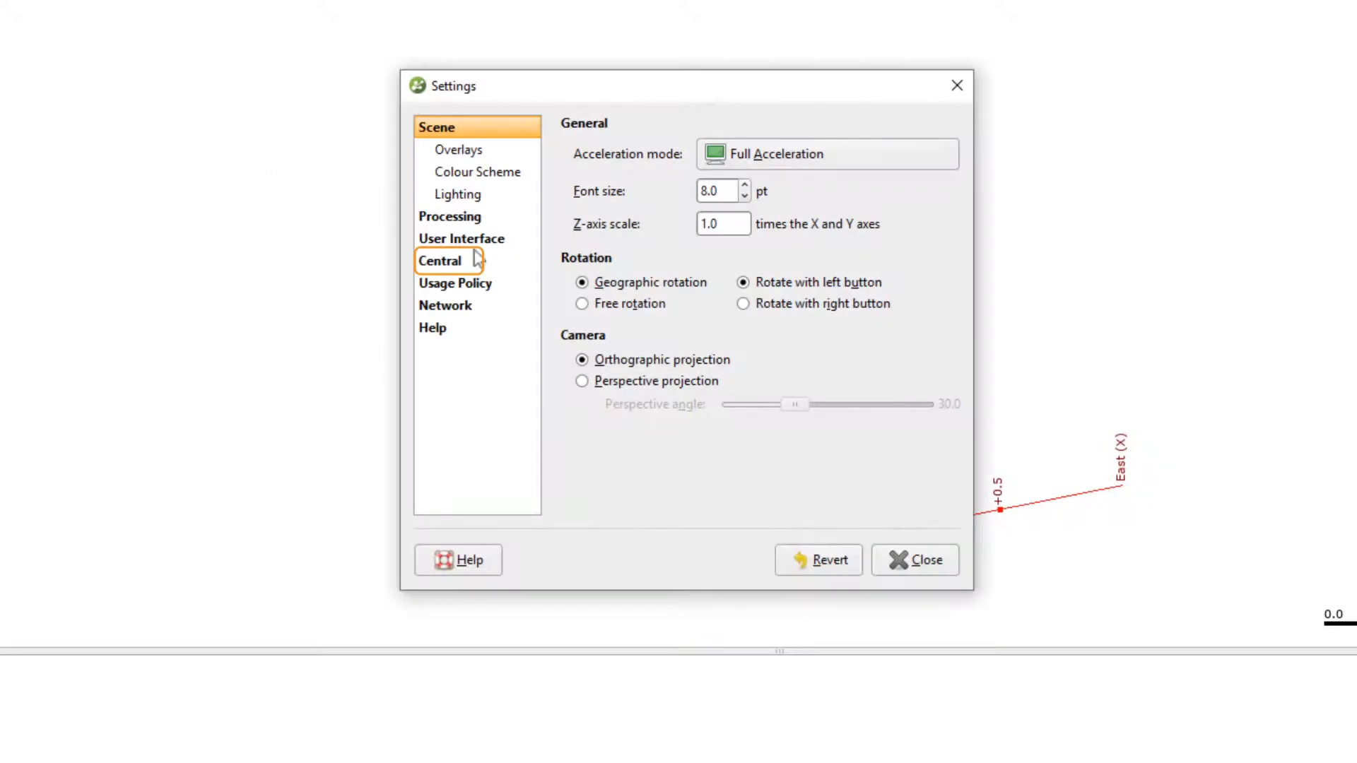
Step: On the Central settings page, enable Central integration
click(440, 261)
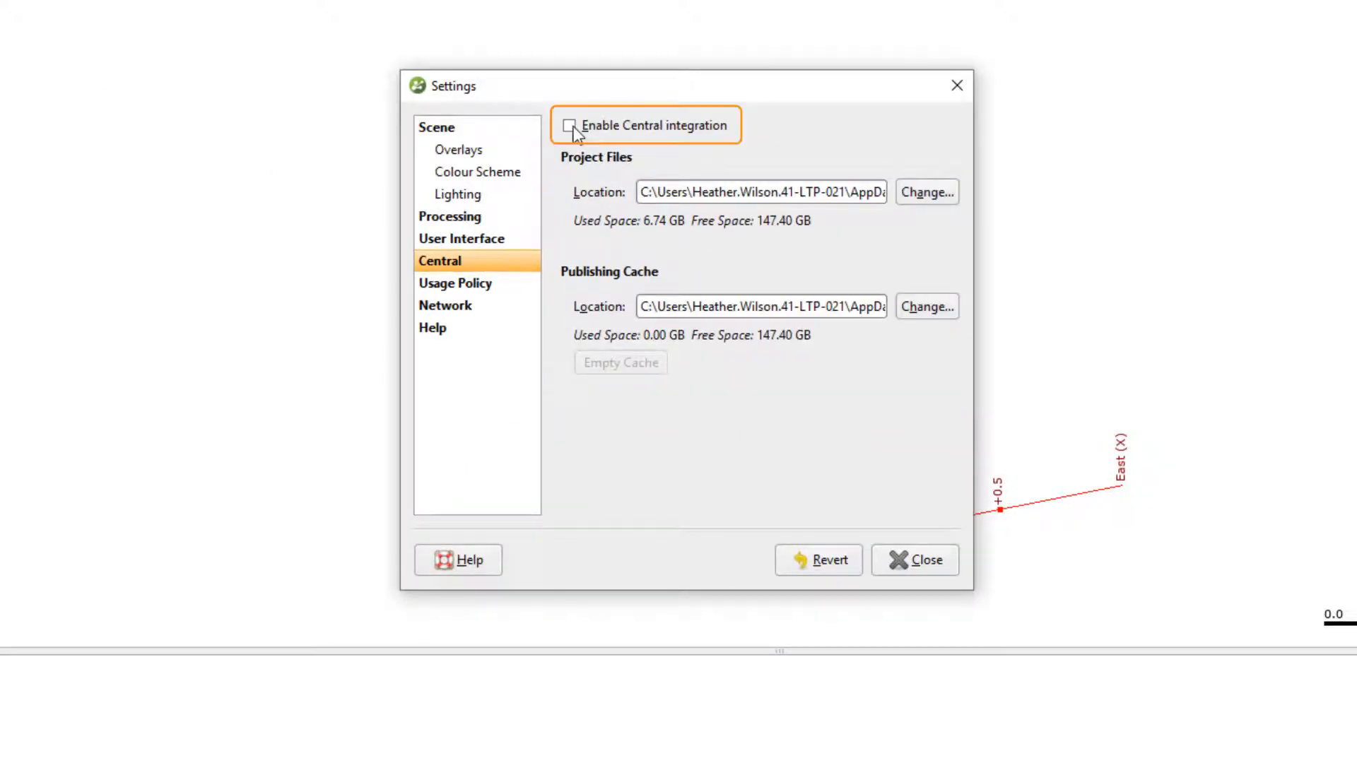
click(571, 124)
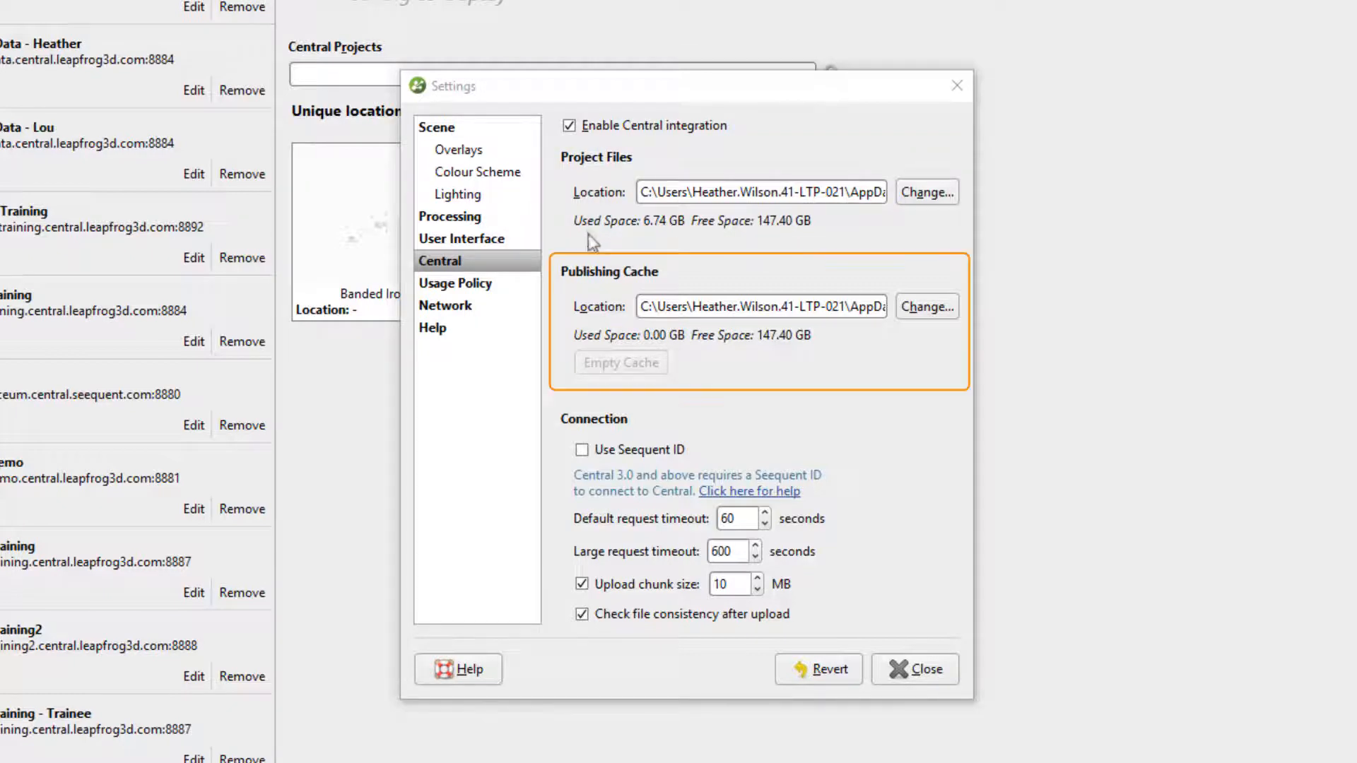
mouse_move(600, 344)
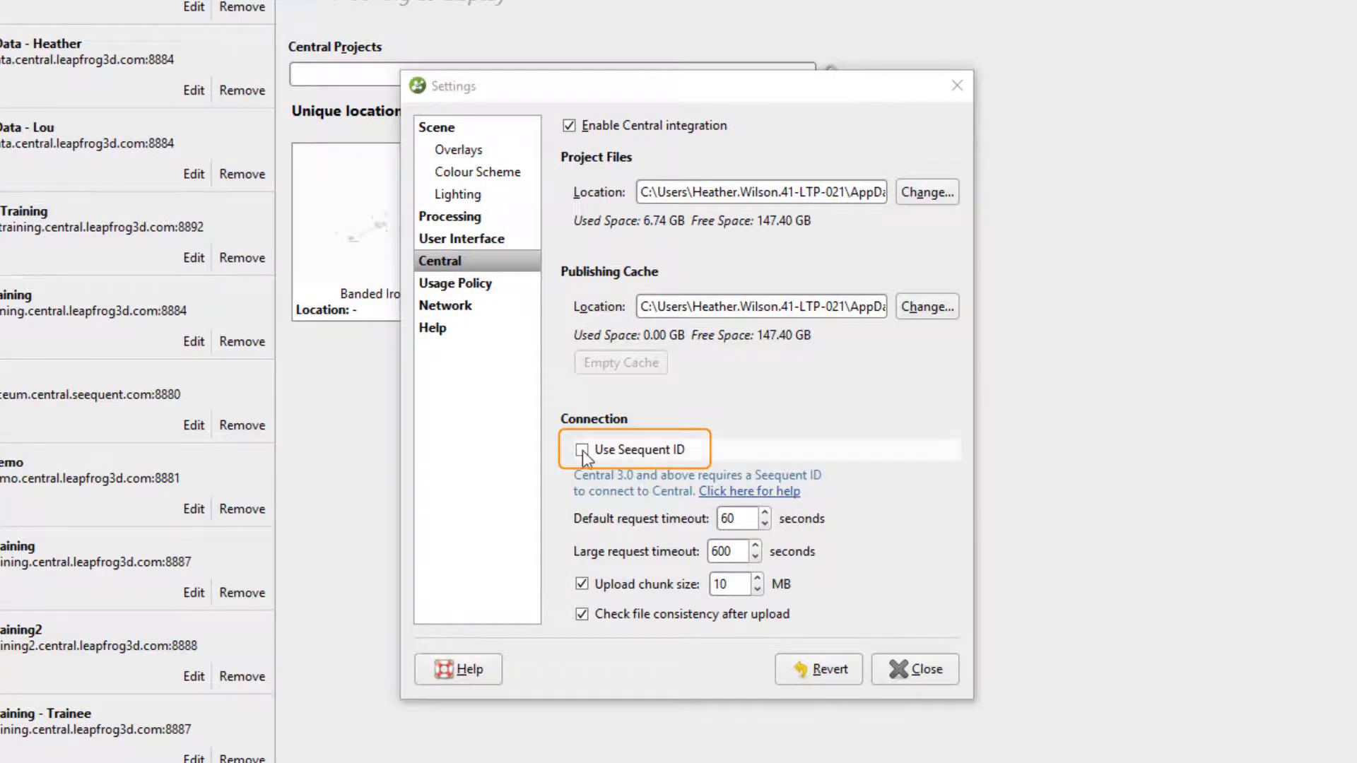
Step: Turn on Use Seequent ID and confirm the Leapfrog Geo restart
click(581, 452)
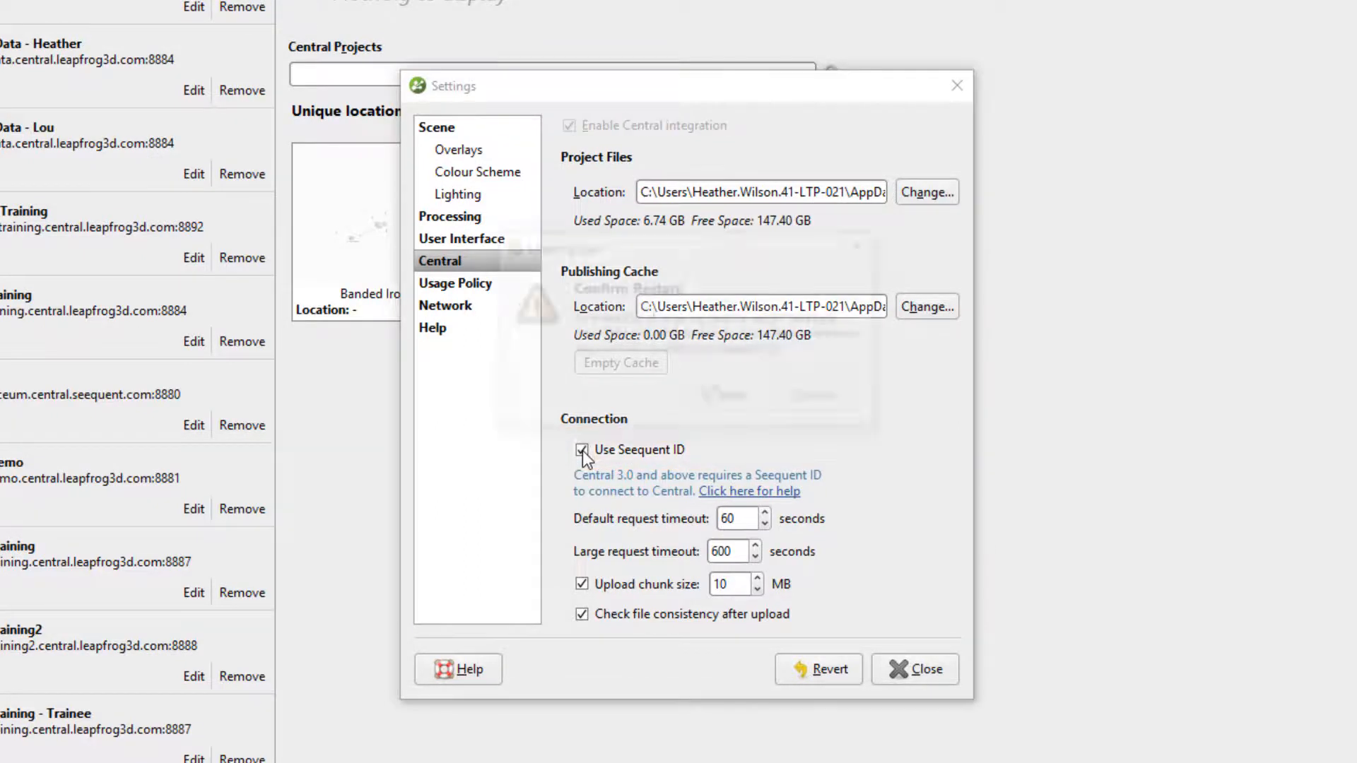
click(582, 449)
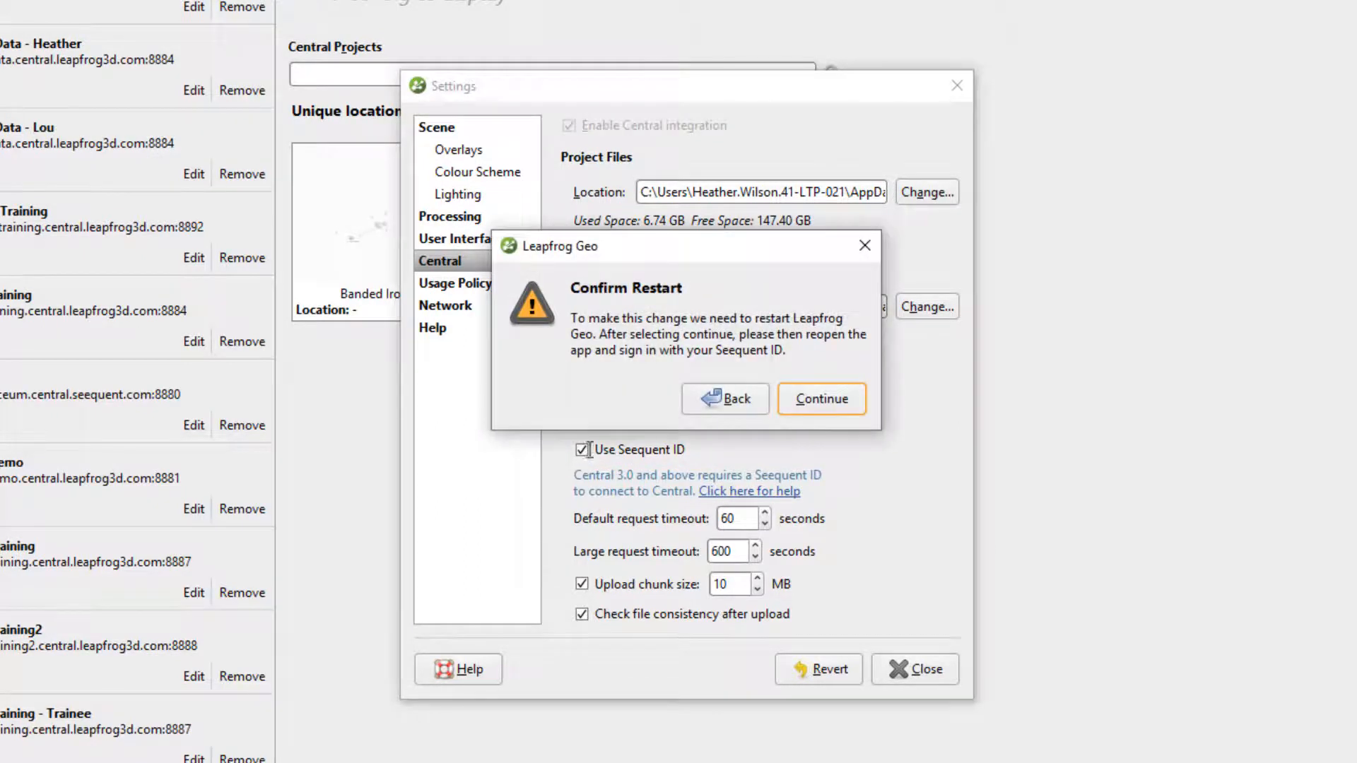
mouse_move(859, 407)
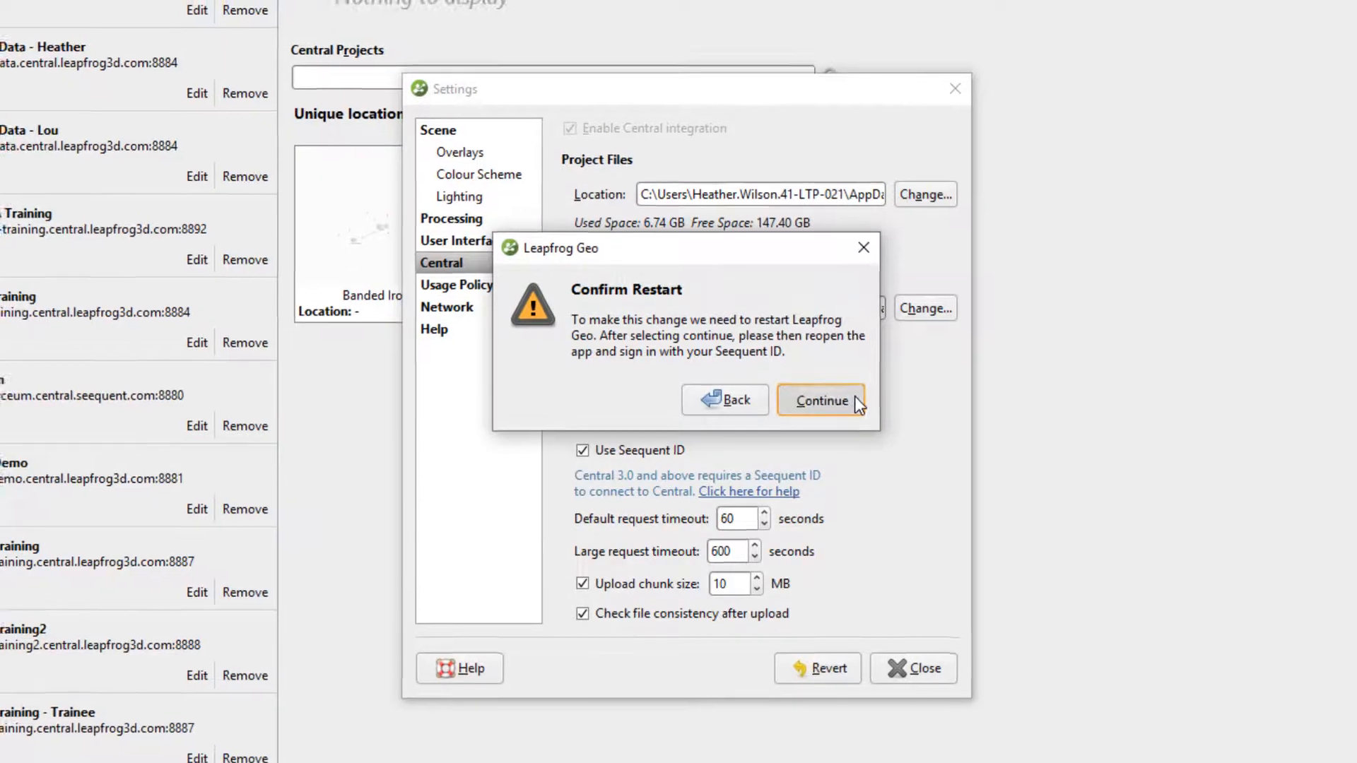
click(820, 400)
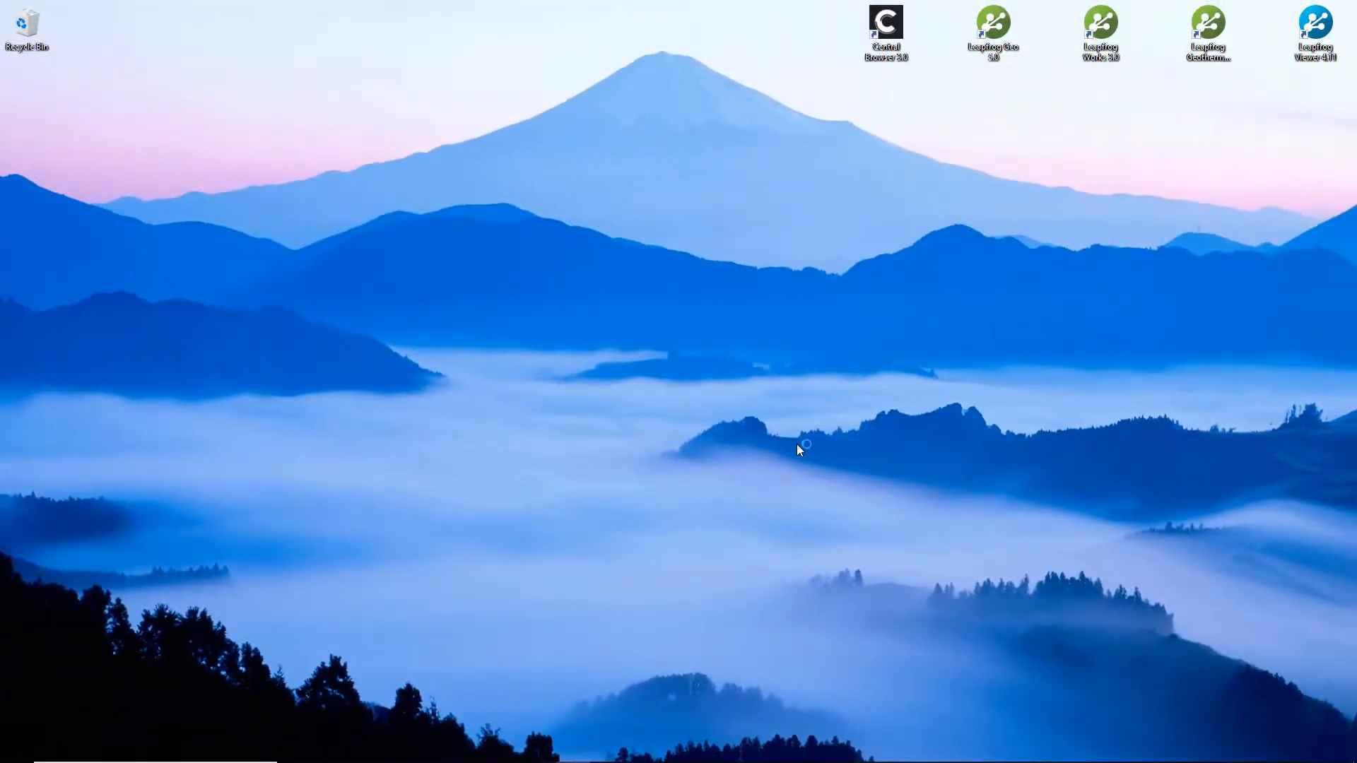
mouse_move(966, 126)
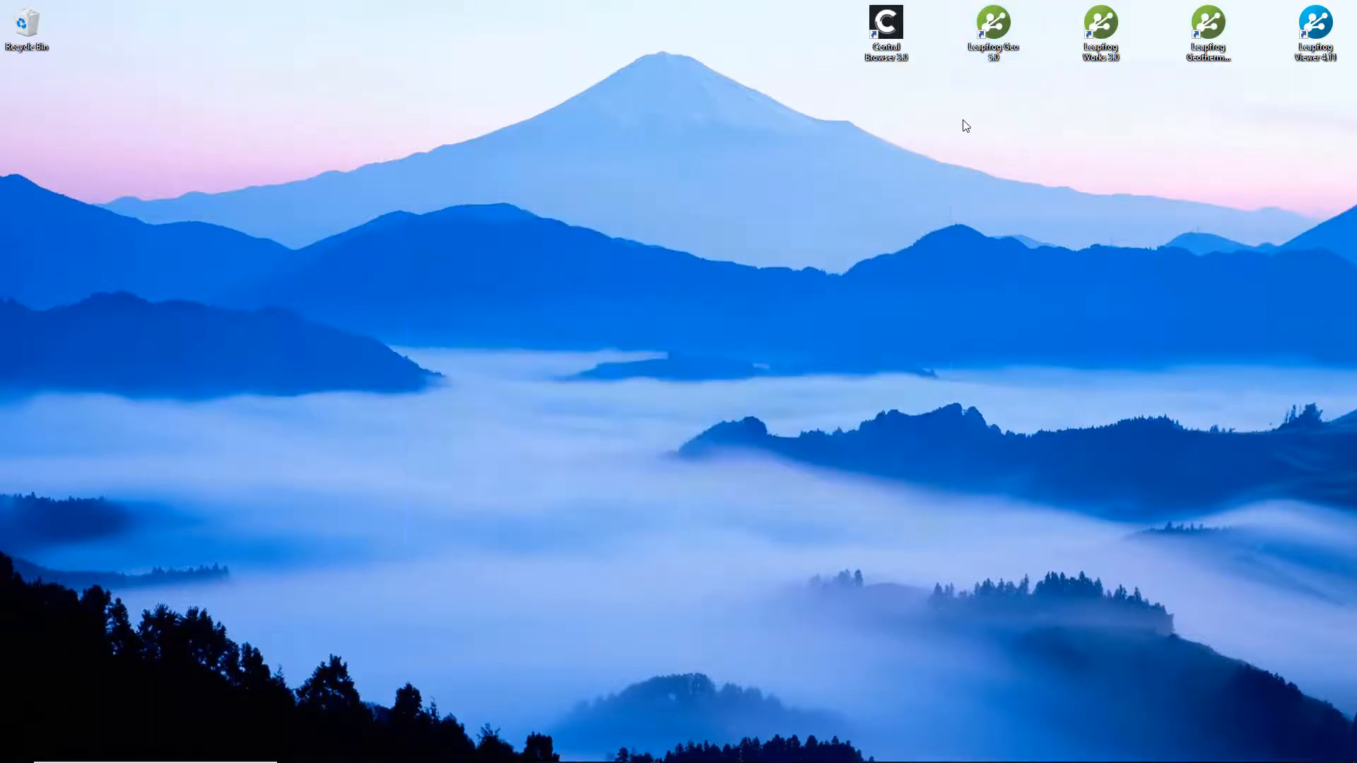
double_click(885, 26)
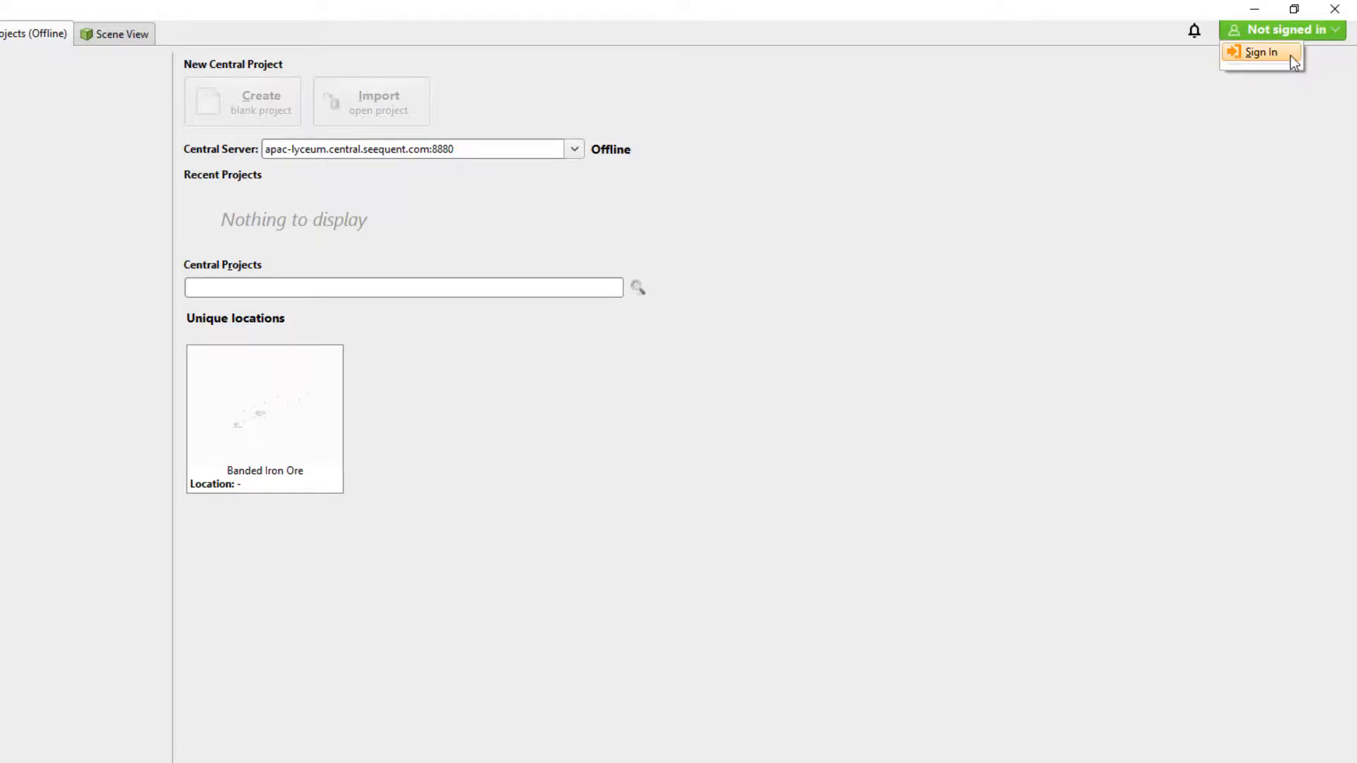
click(1260, 52)
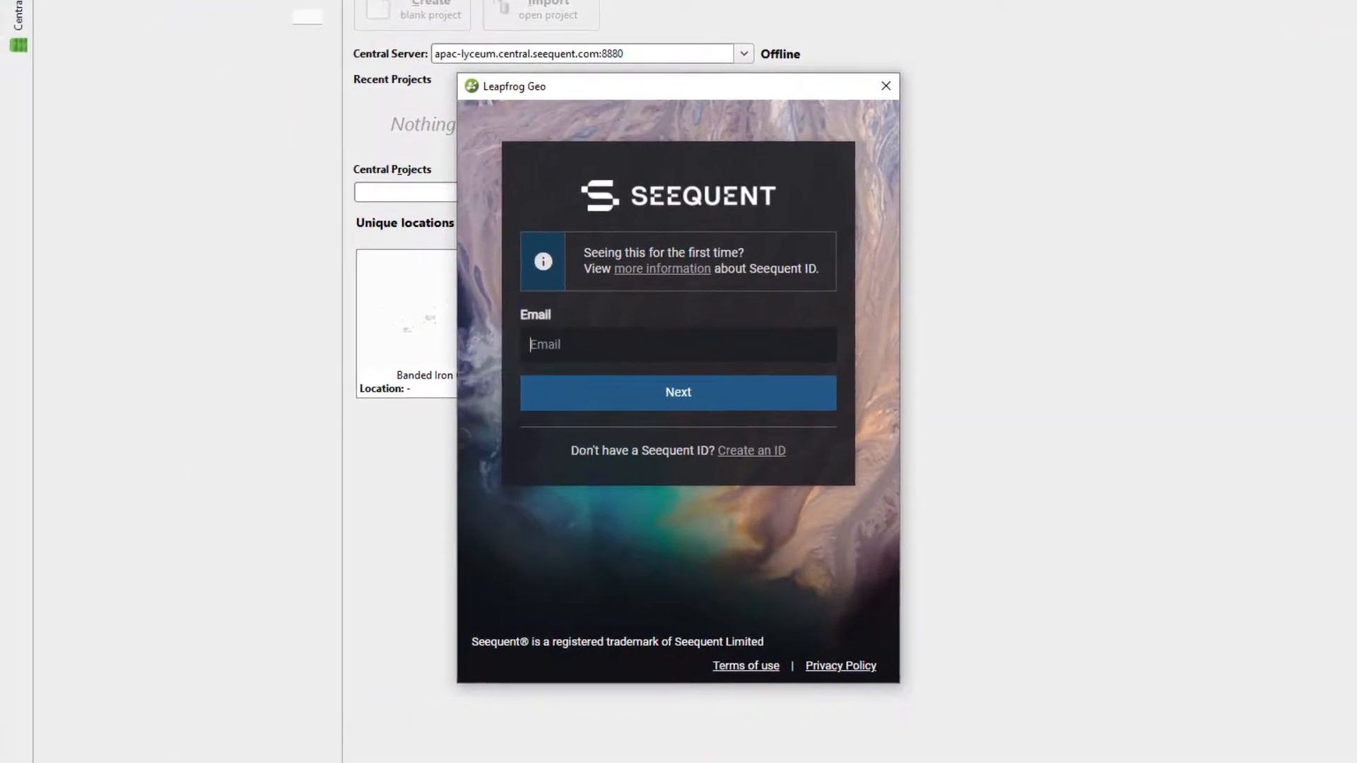
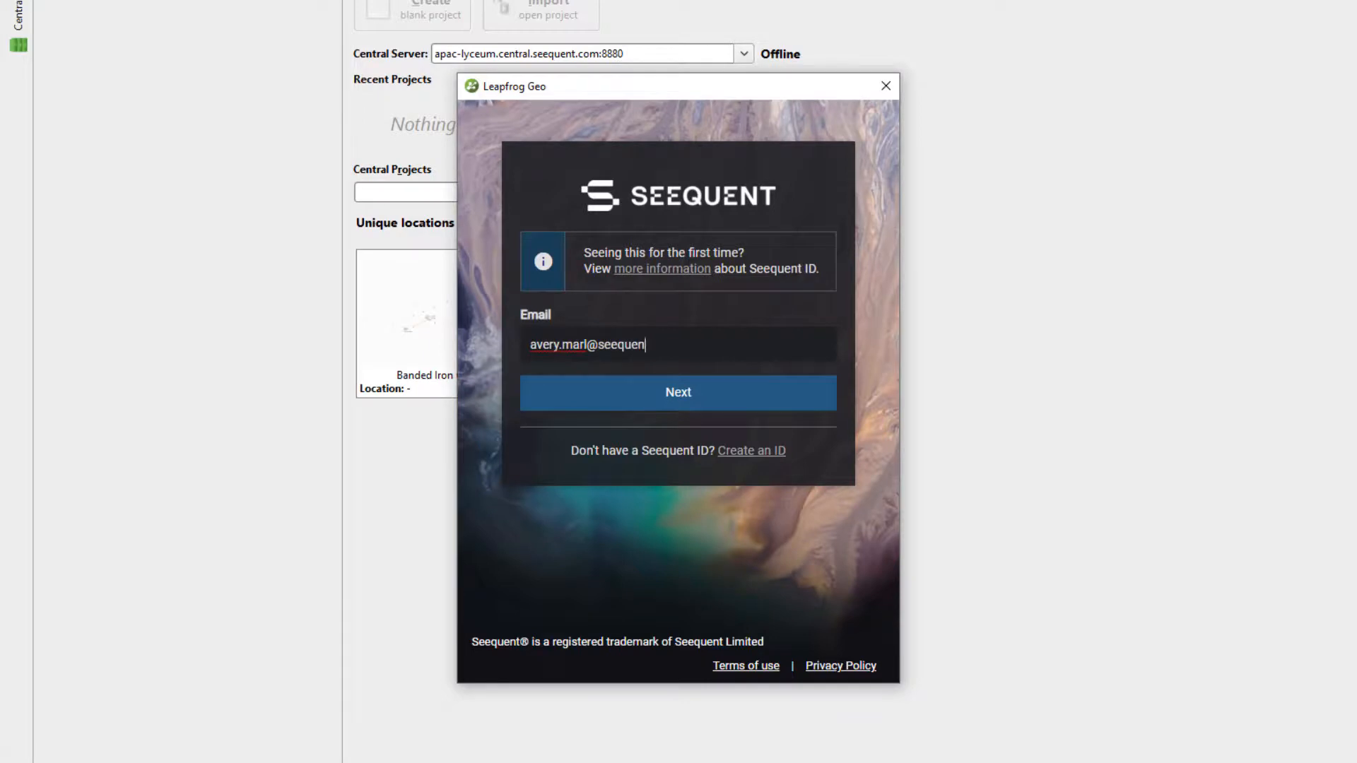
click(678, 392)
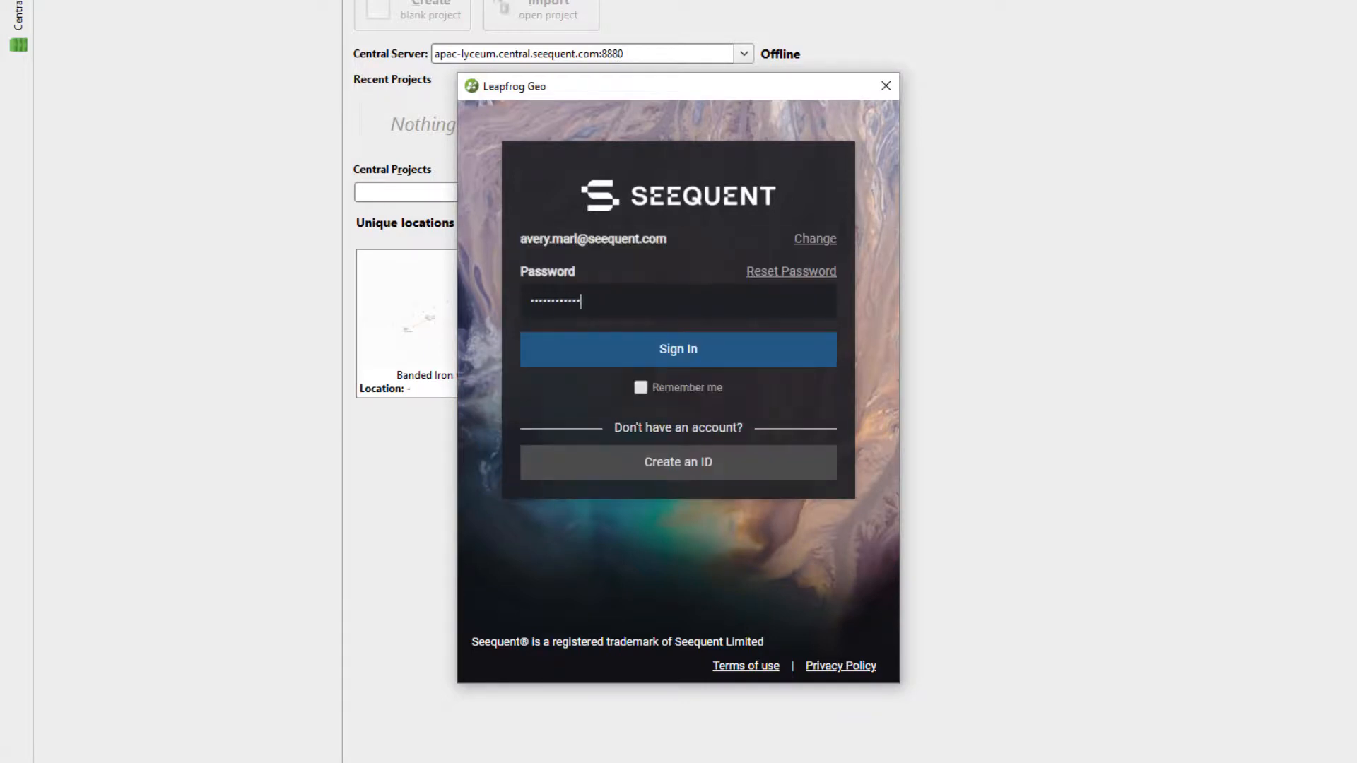
click(678, 348)
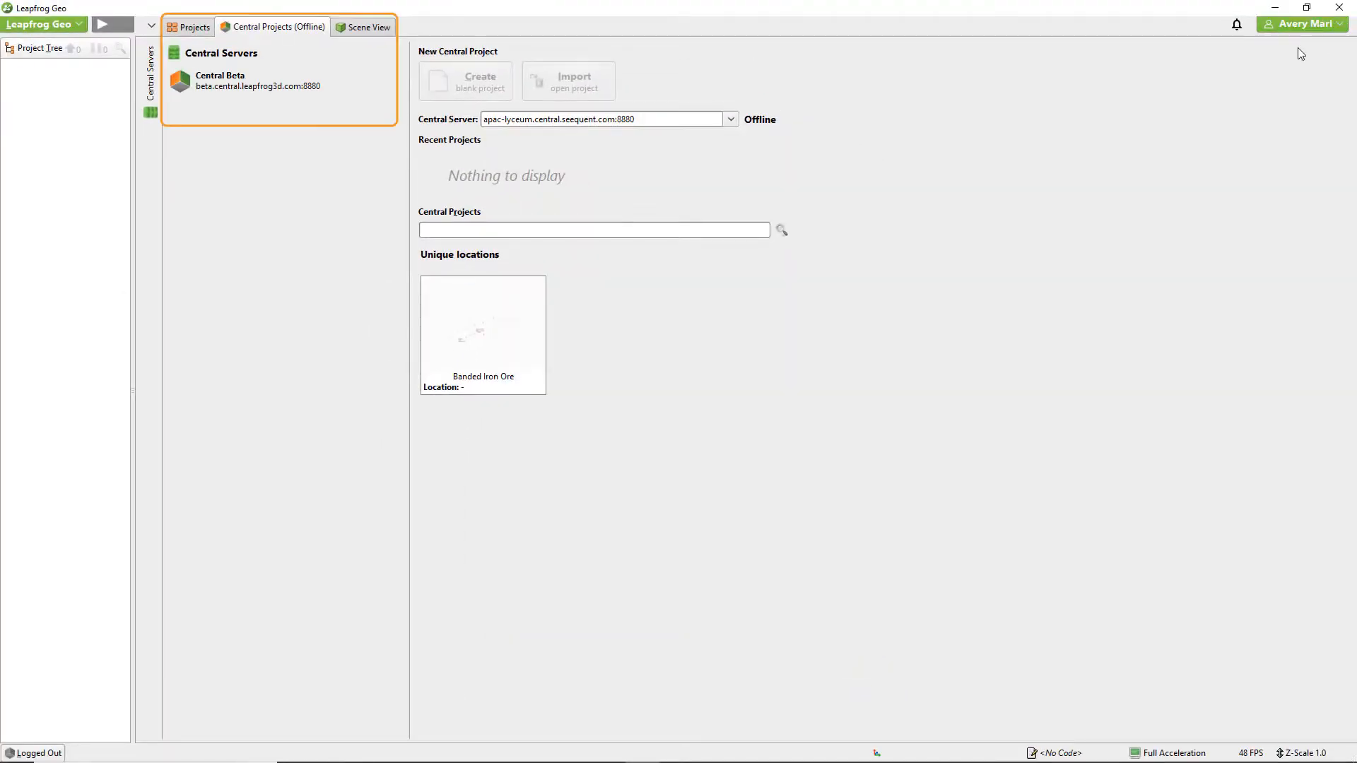